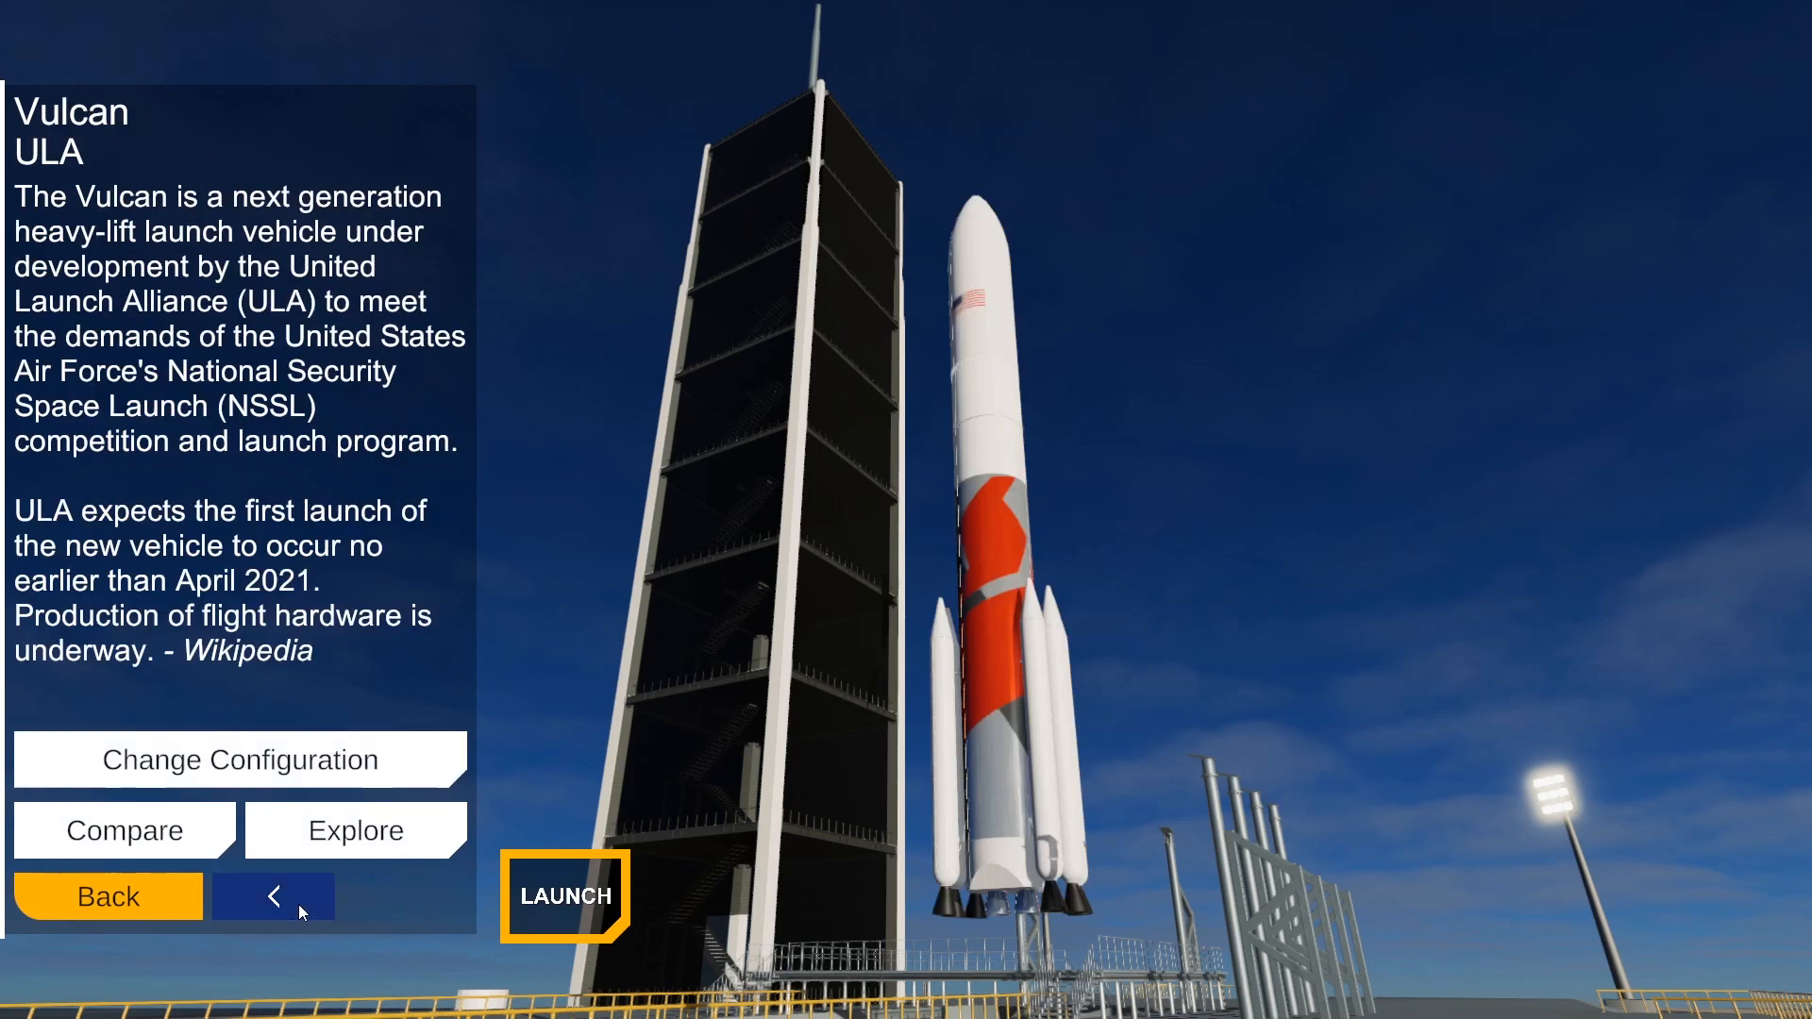
Step: Step back from the Vulcan to SpaceX Starship, keeping its description shown
click(273, 897)
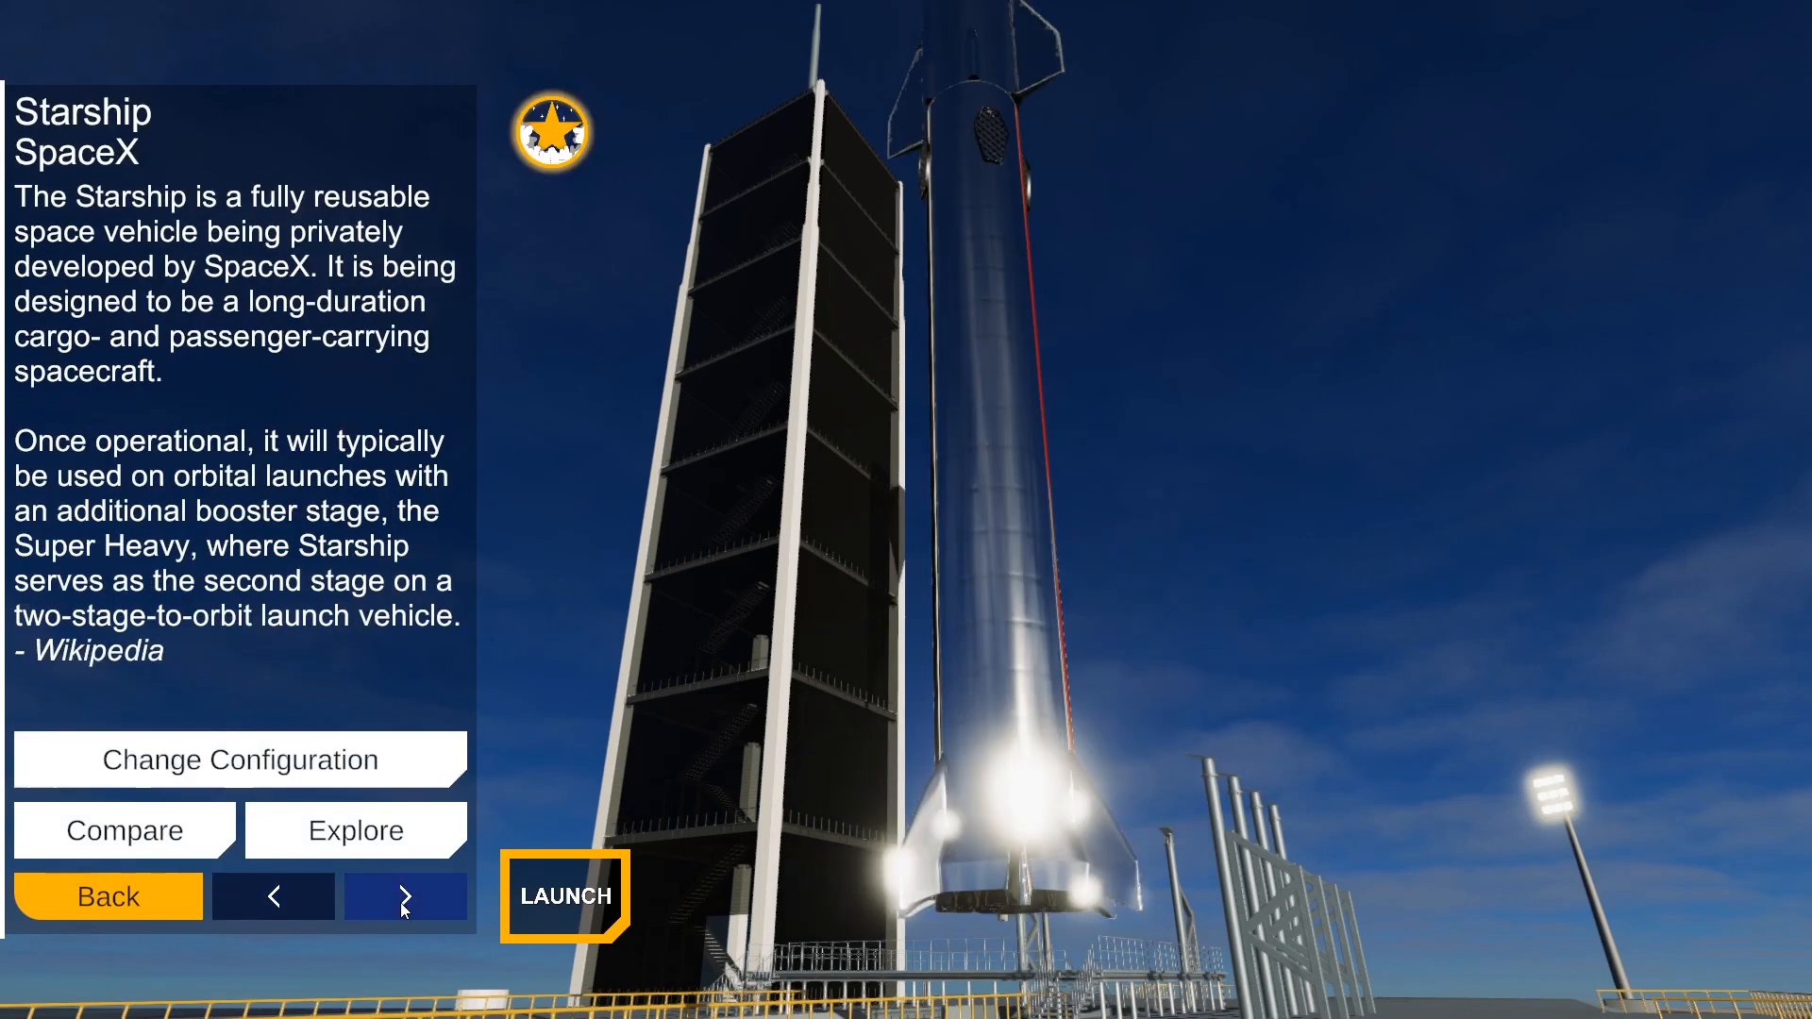